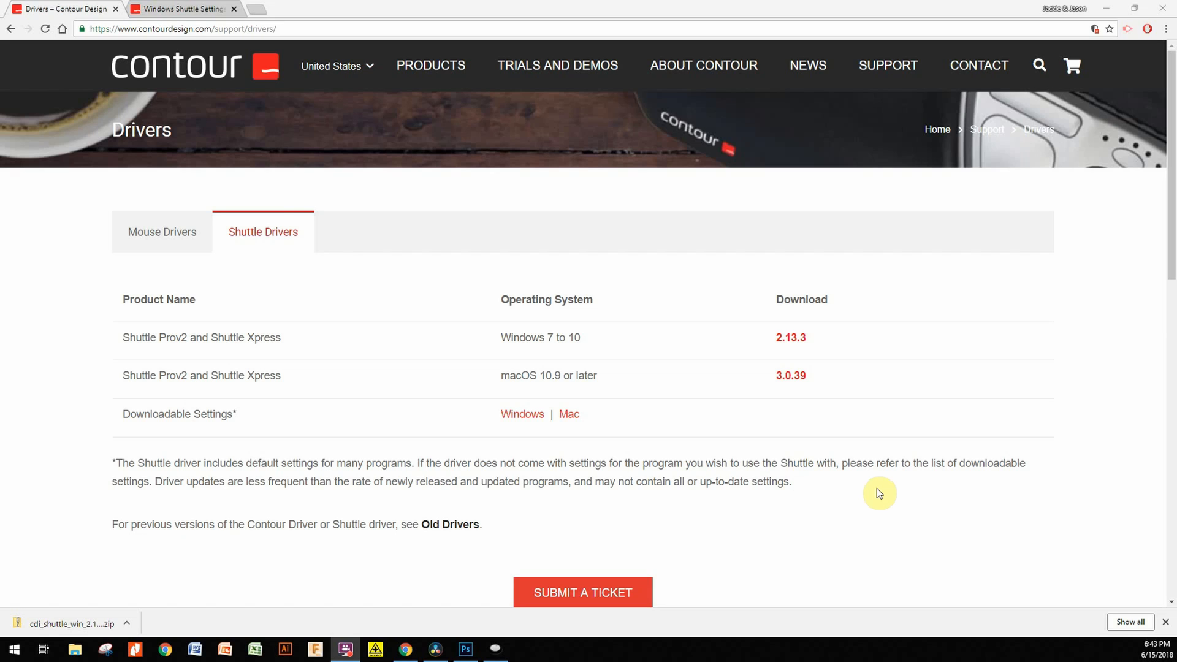
{"action": "mouse_move", "coordinate": [871, 490]}
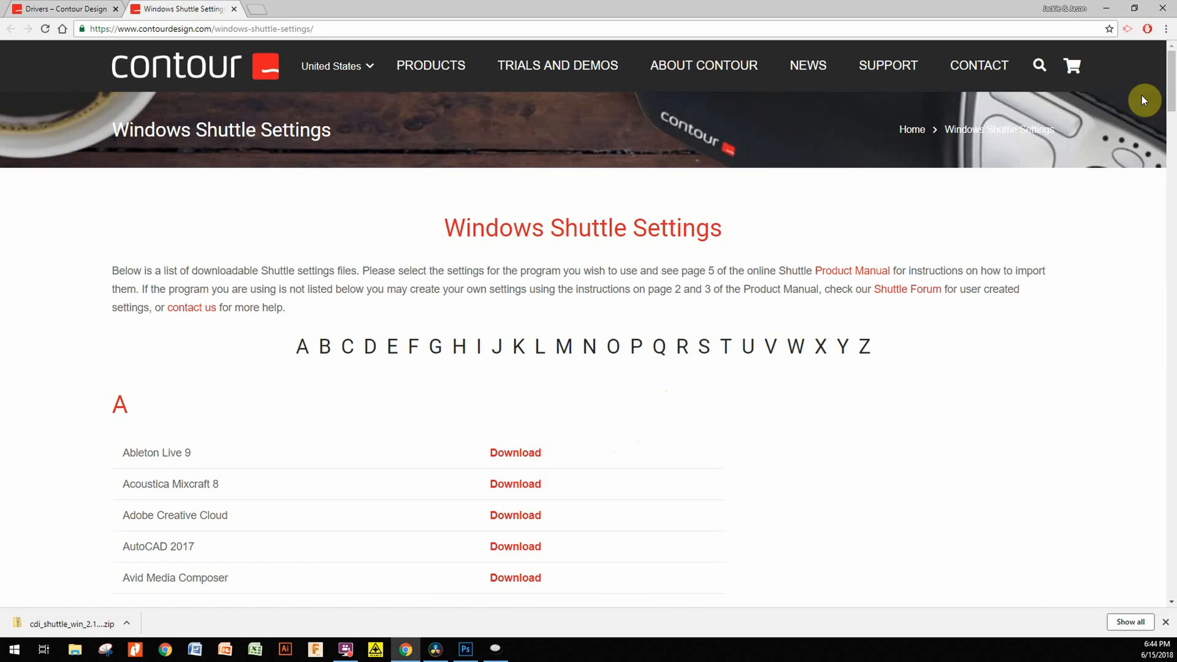
- Scroll the Windows Shuttle Settings list down the alphabetical presets past D toward M
{"action": "scroll", "scroll_direction": "down", "scroll_amount": 3}
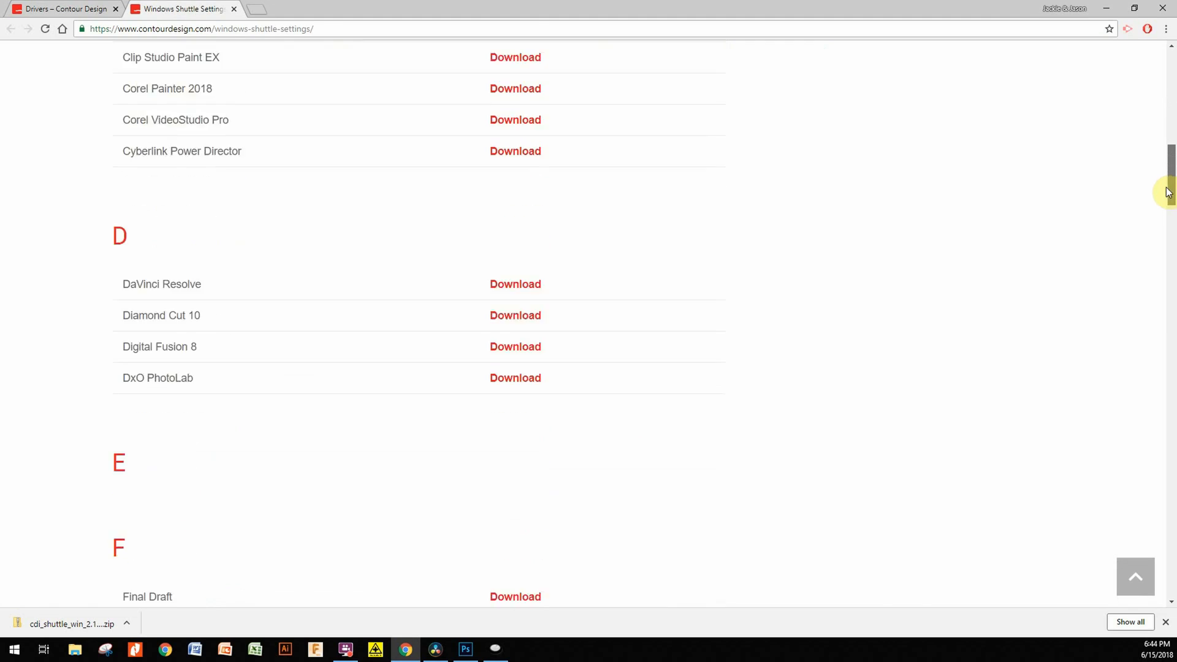
{"action": "scroll", "scroll_direction": "down", "scroll_amount": 3}
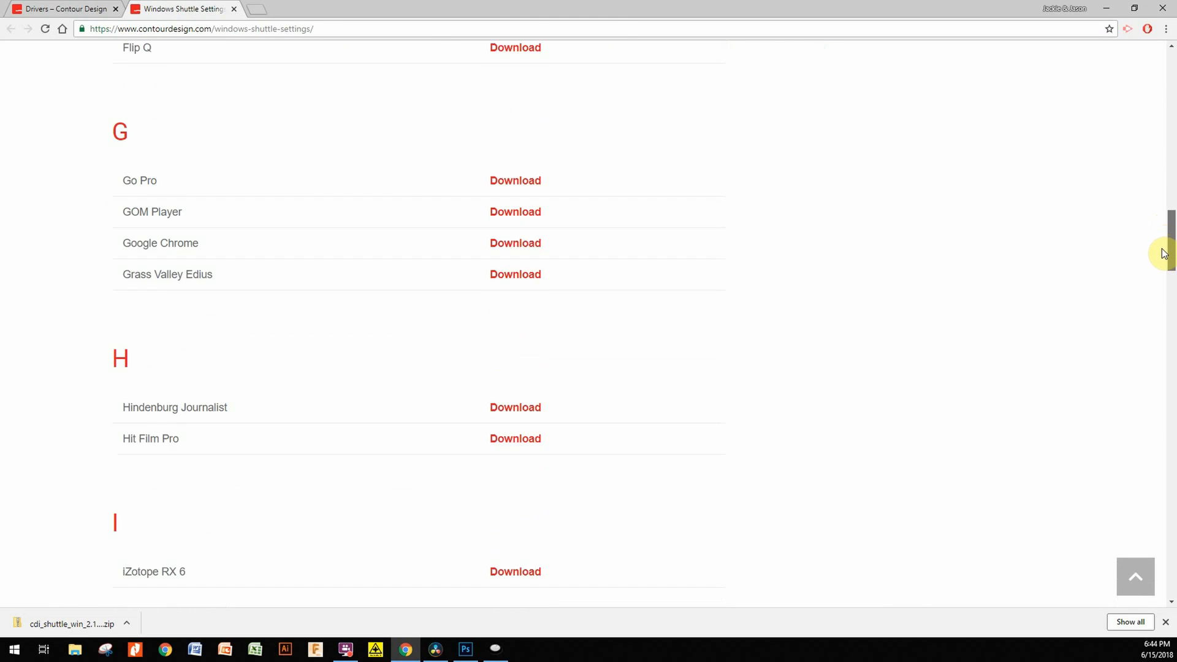
{"action": "scroll", "scroll_direction": "down", "scroll_amount": 3}
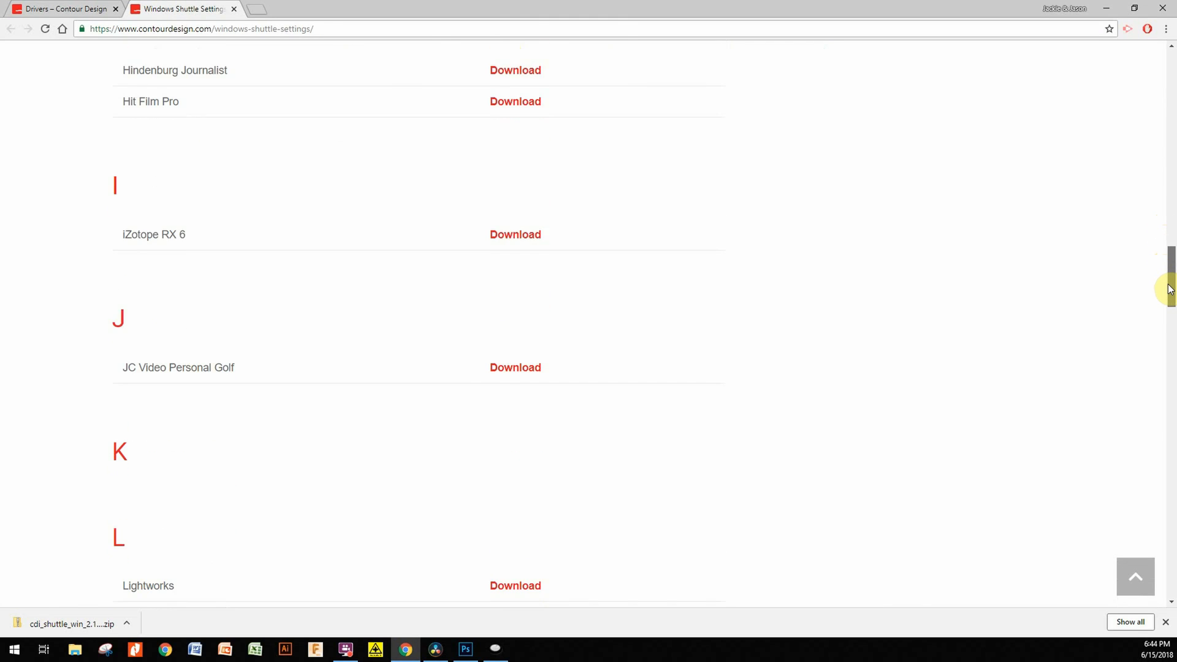
{"action": "scroll", "scroll_direction": "down", "scroll_amount": 3}
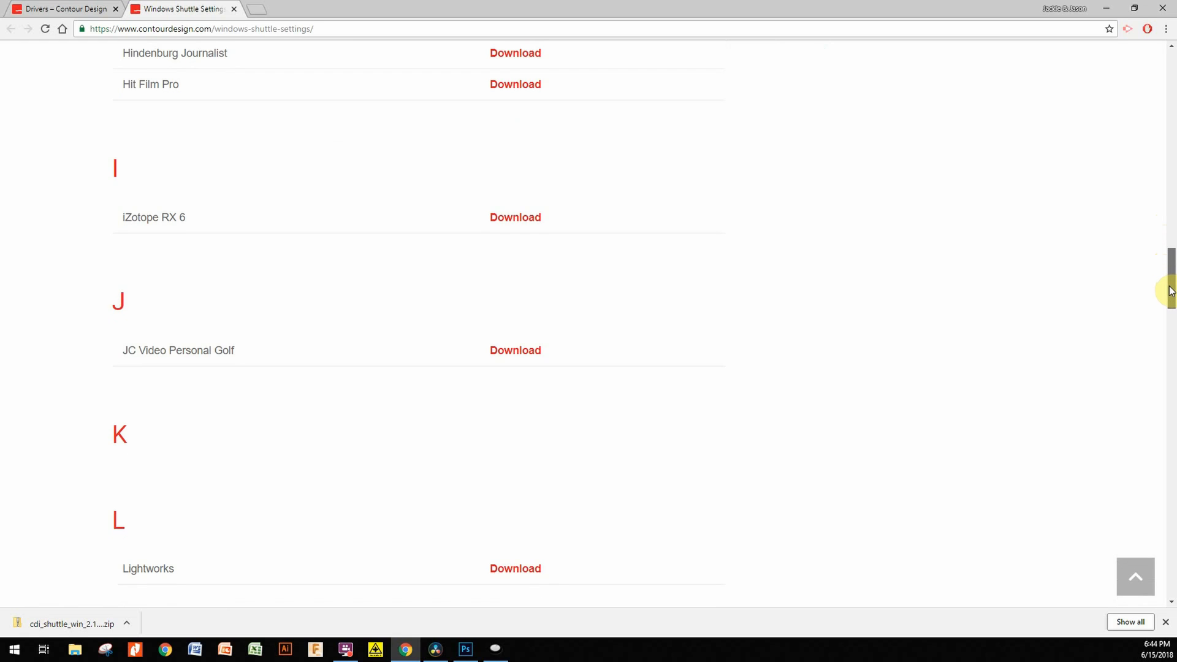
{"action": "scroll", "scroll_direction": "down", "scroll_amount": 3}
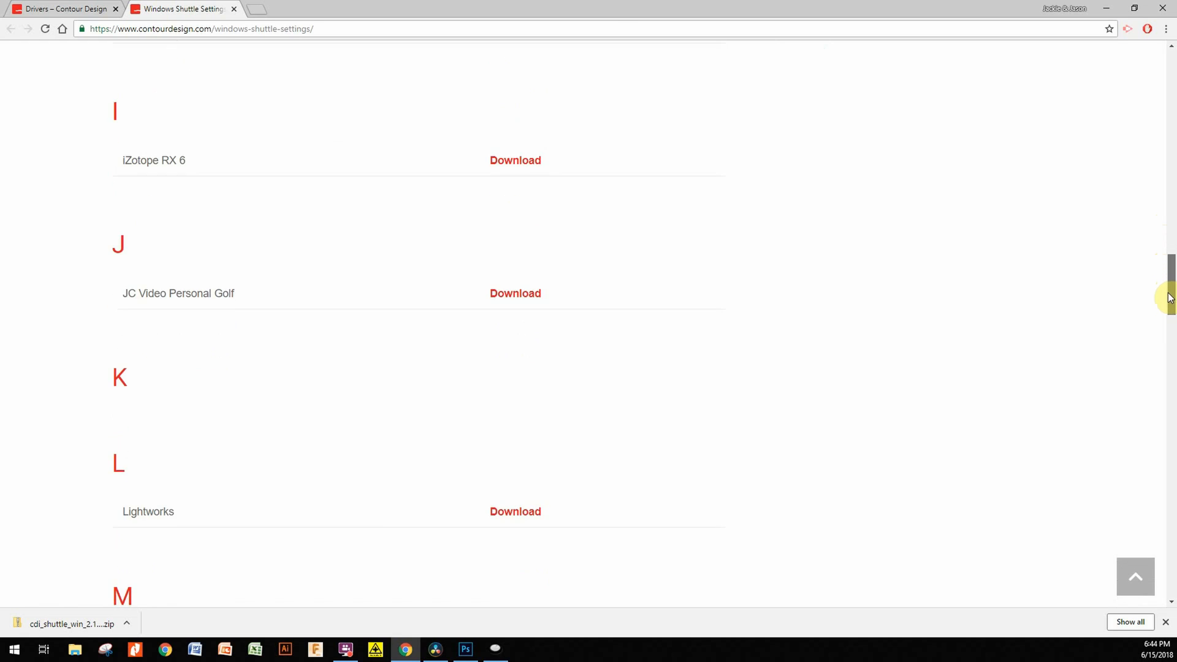
{"action": "scroll", "scroll_direction": "down", "scroll_amount": 3}
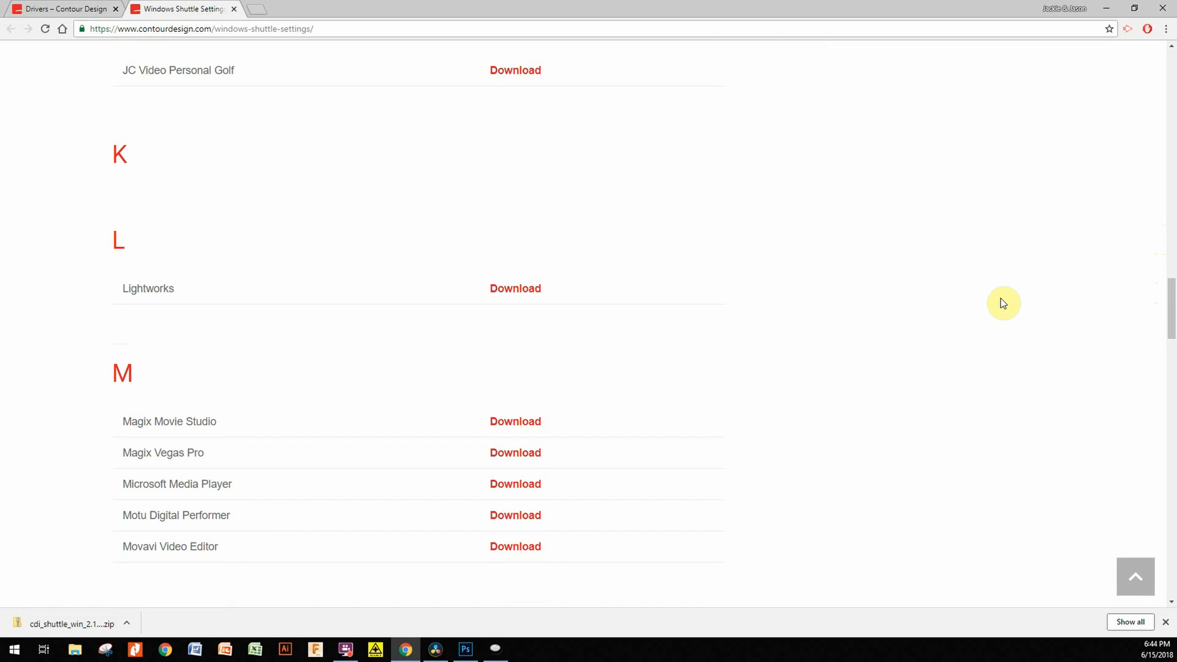
{"action": "mouse_move", "coordinate": [202, 405]}
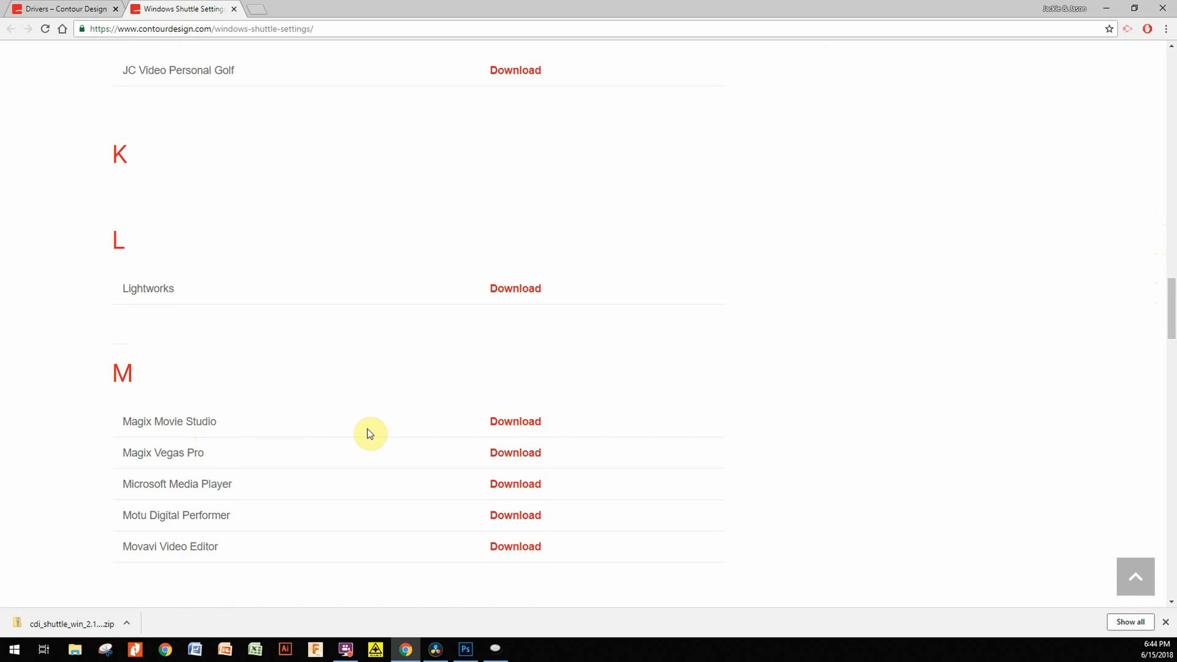
{"action": "mouse_move", "coordinate": [282, 441]}
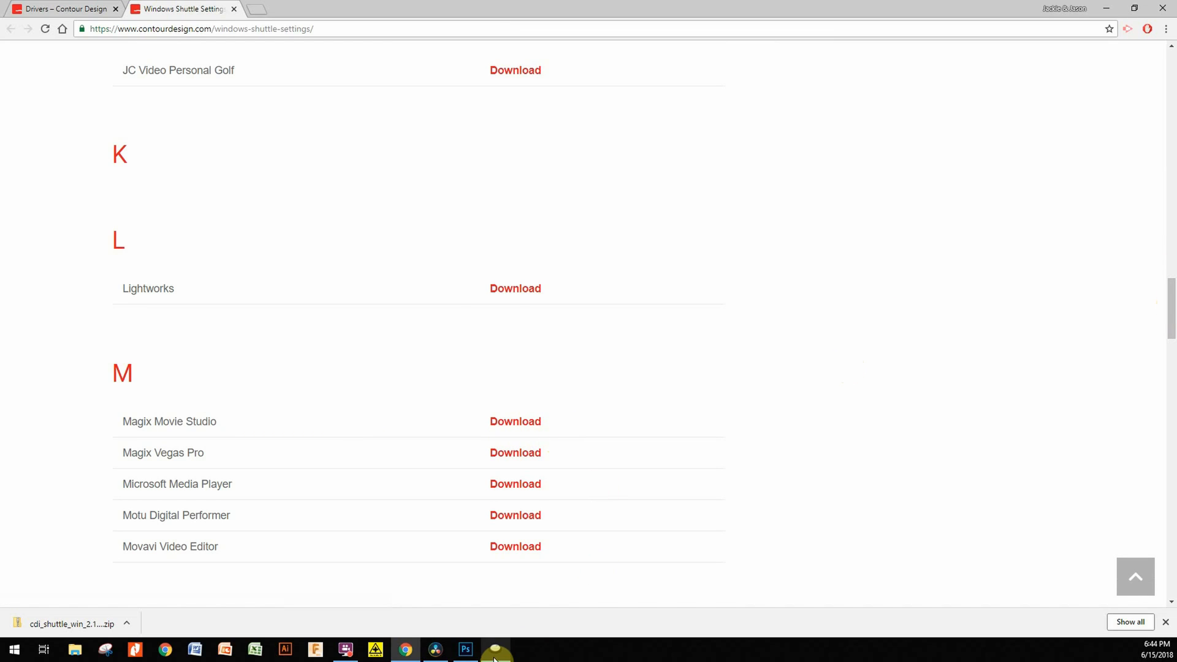
- In Shuttle Device Configuration, choose the DaVinci Resolve application preset for the ShuttlePRO v2
{"action": "left_click", "coordinate": [494, 650]}
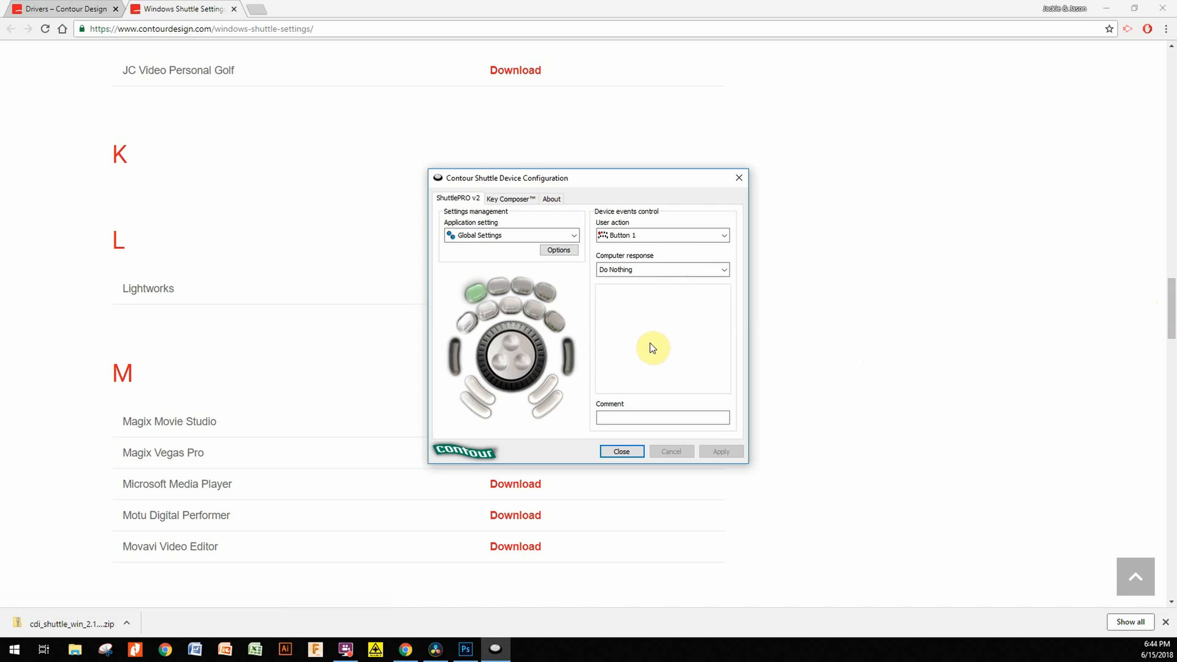
{"action": "mouse_move", "coordinate": [589, 193]}
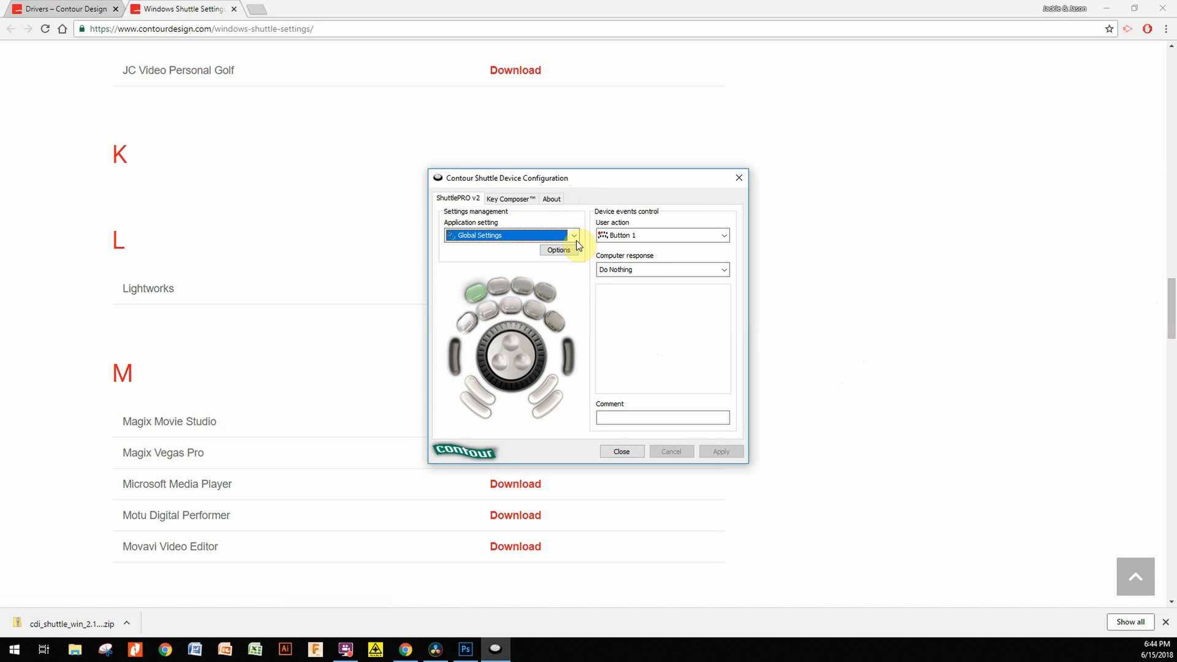
{"action": "left_click", "coordinate": [573, 235]}
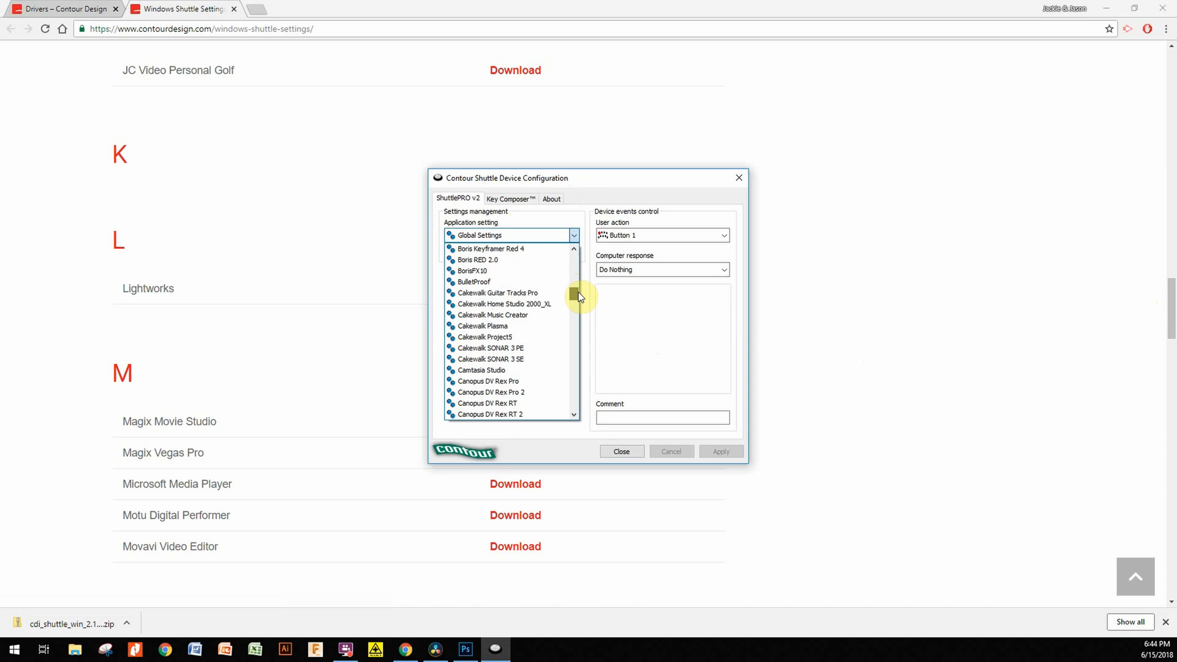
{"action": "scroll", "scroll_direction": "down", "scroll_amount": 3}
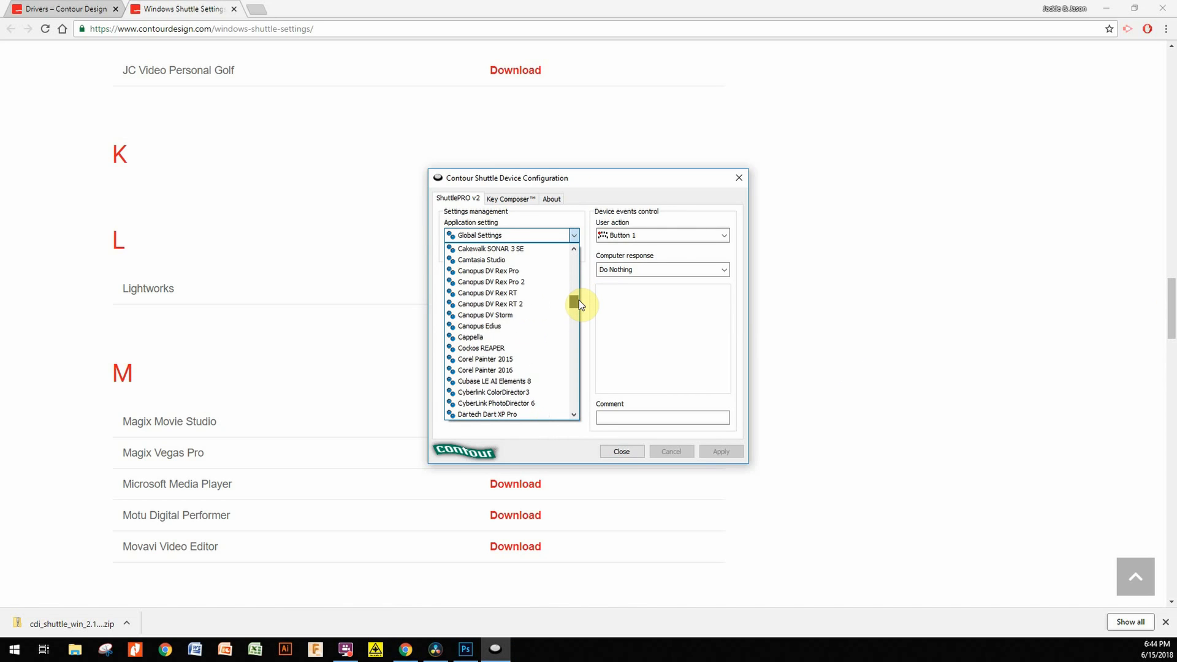
{"action": "scroll", "scroll_direction": "down", "scroll_amount": 3}
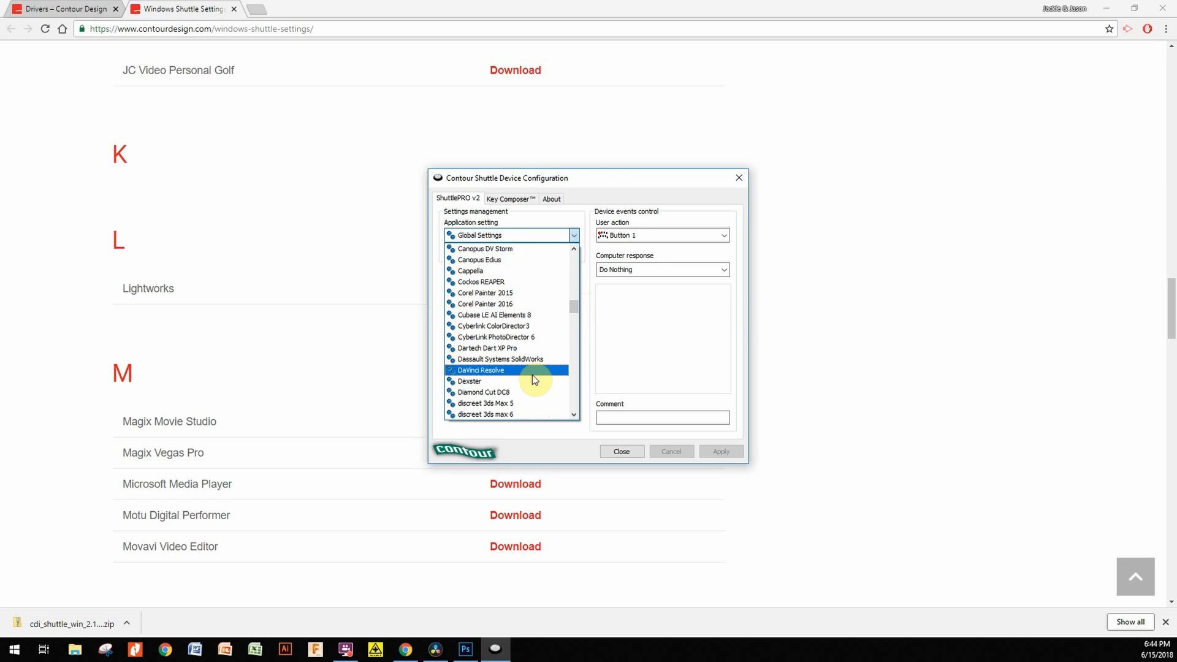
{"action": "left_click", "coordinate": [480, 369]}
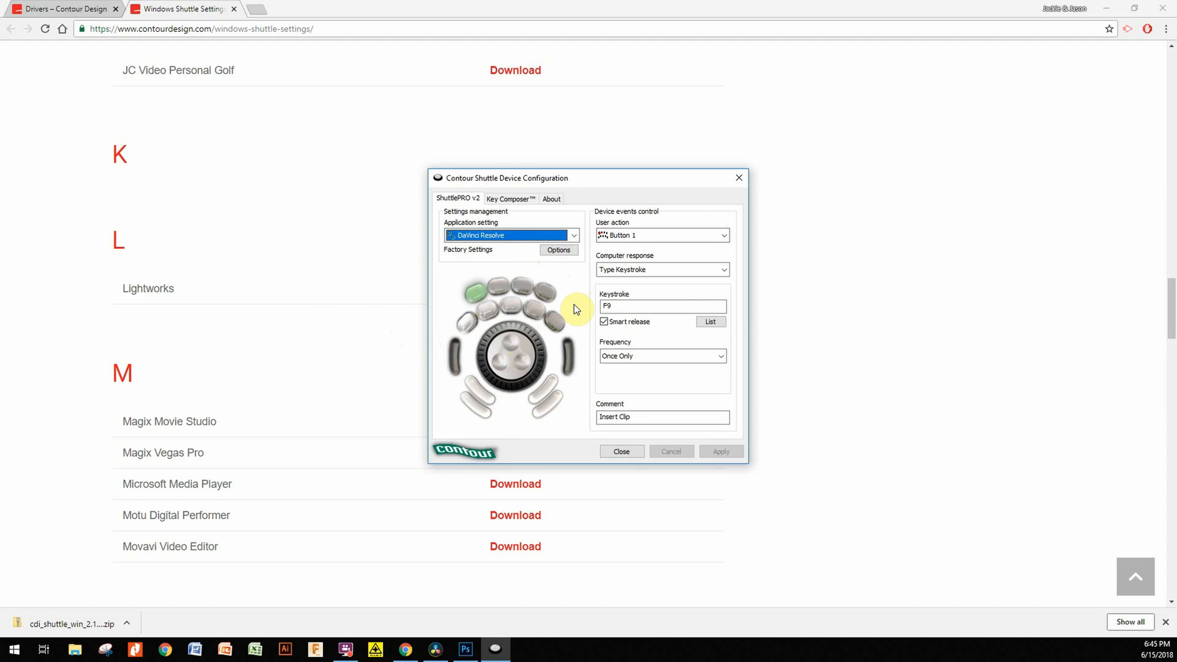
{"action": "mouse_move", "coordinate": [648, 258]}
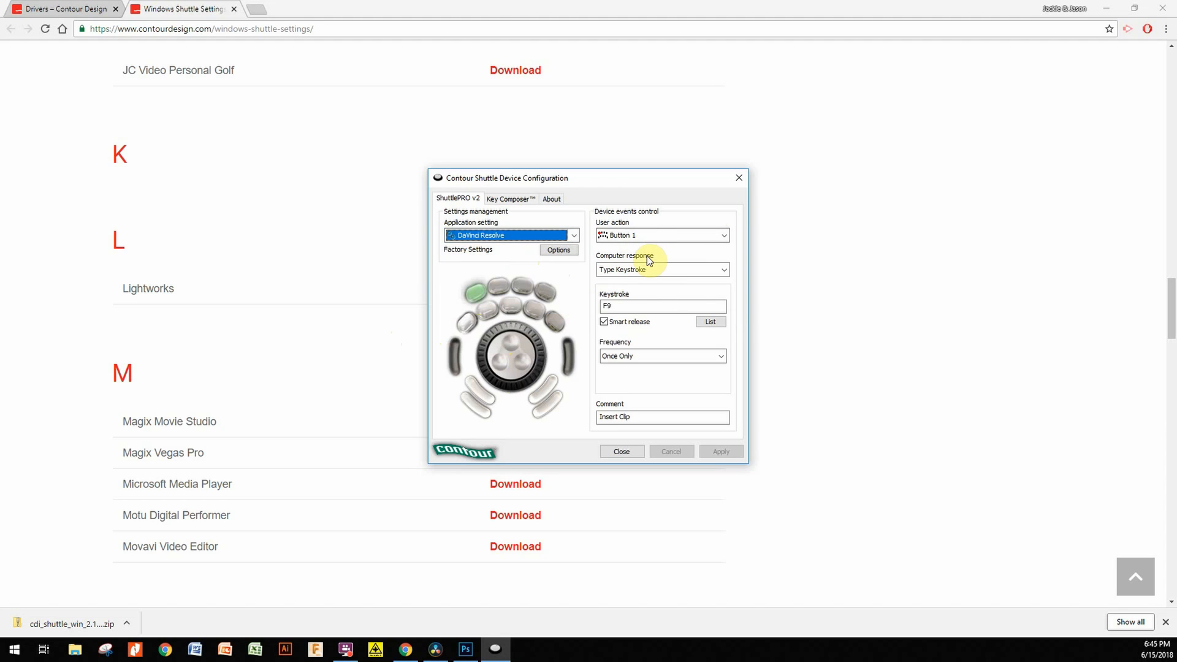
{"action": "mouse_move", "coordinate": [703, 250]}
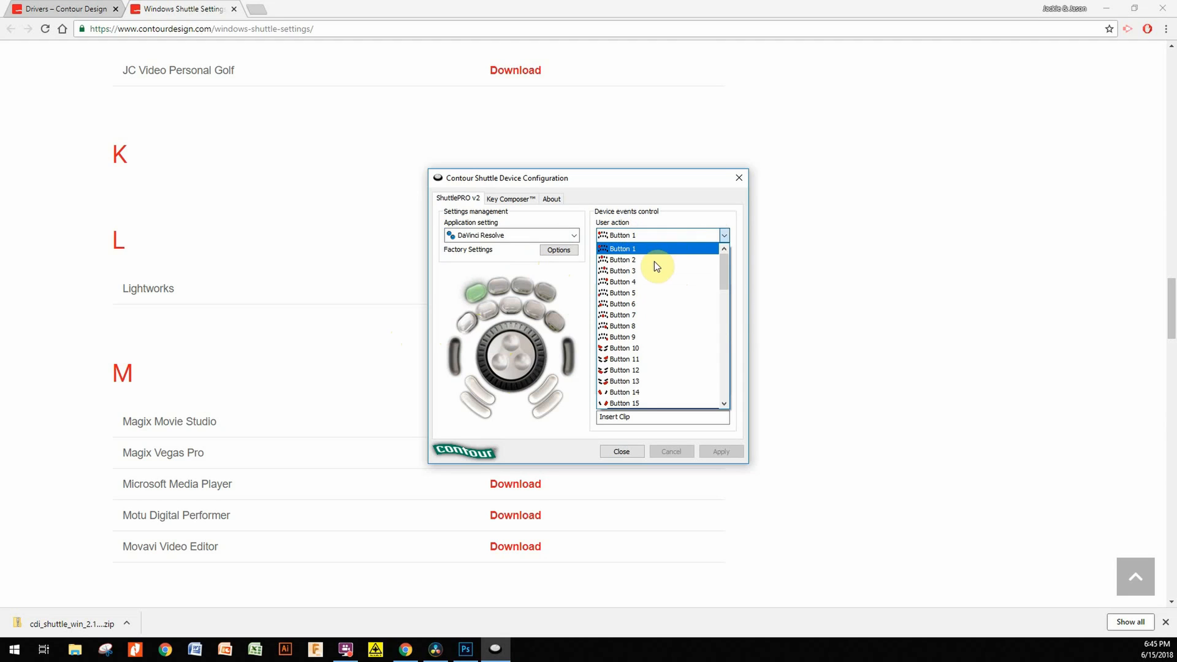
- Inspect the preset mappings: Button 5 as Previous Edit and Button 7 as Stop
{"action": "left_click", "coordinate": [622, 293]}
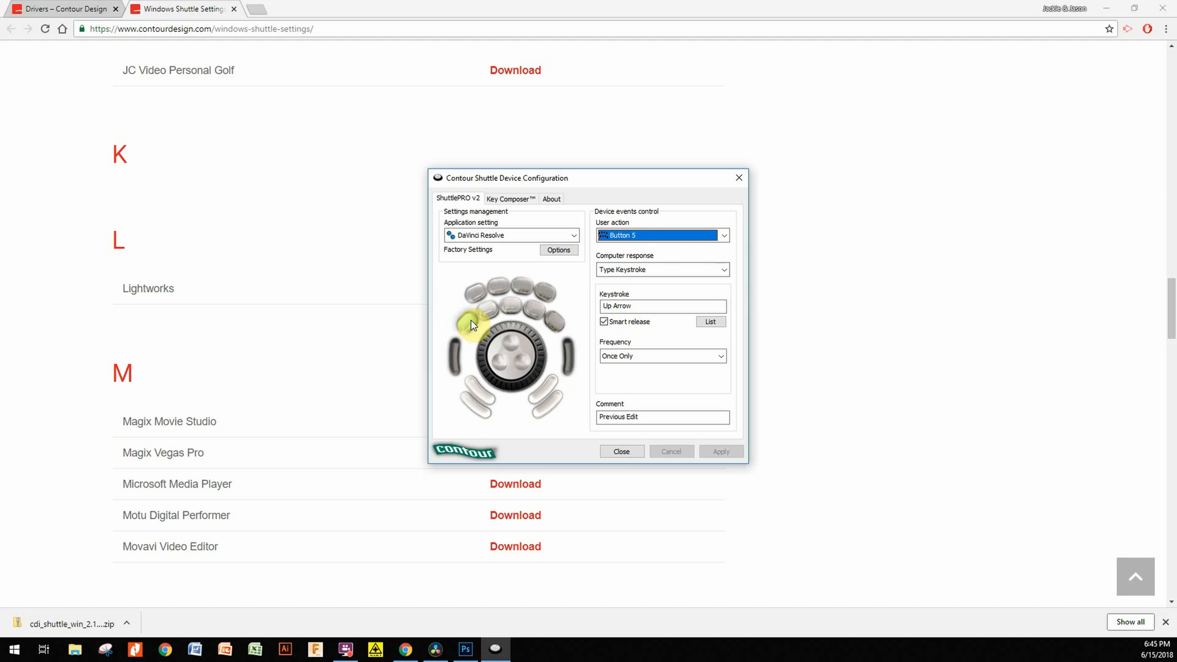
{"action": "mouse_move", "coordinate": [462, 330]}
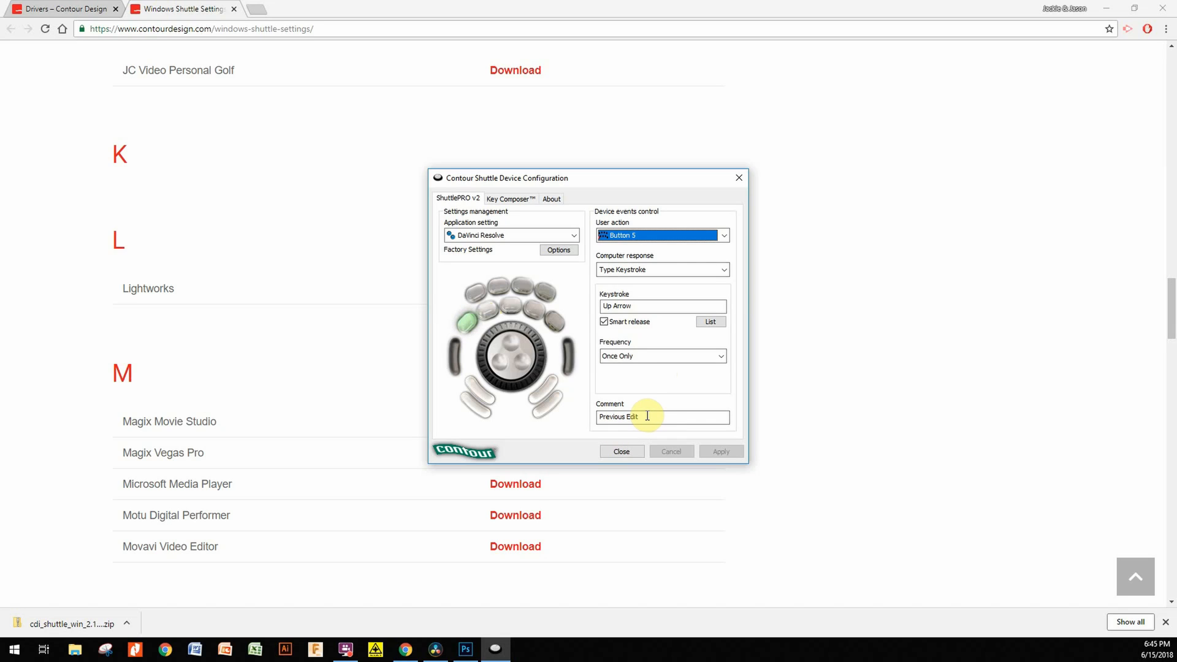
{"action": "mouse_move", "coordinate": [663, 327]}
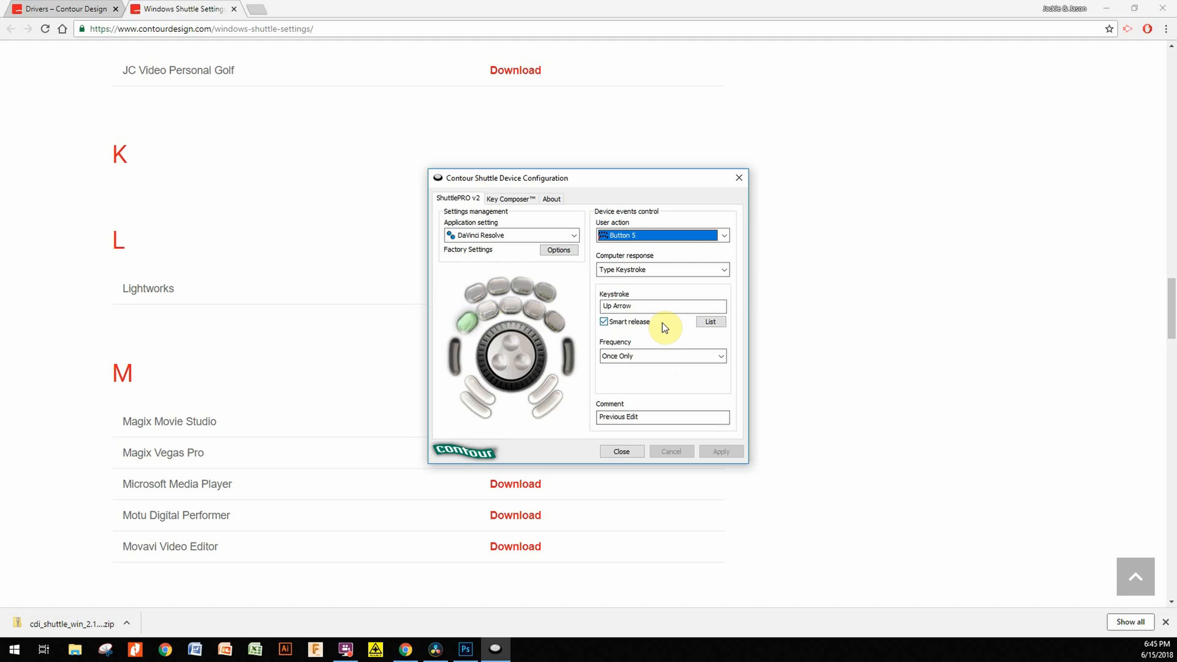
{"action": "left_click", "coordinate": [510, 303]}
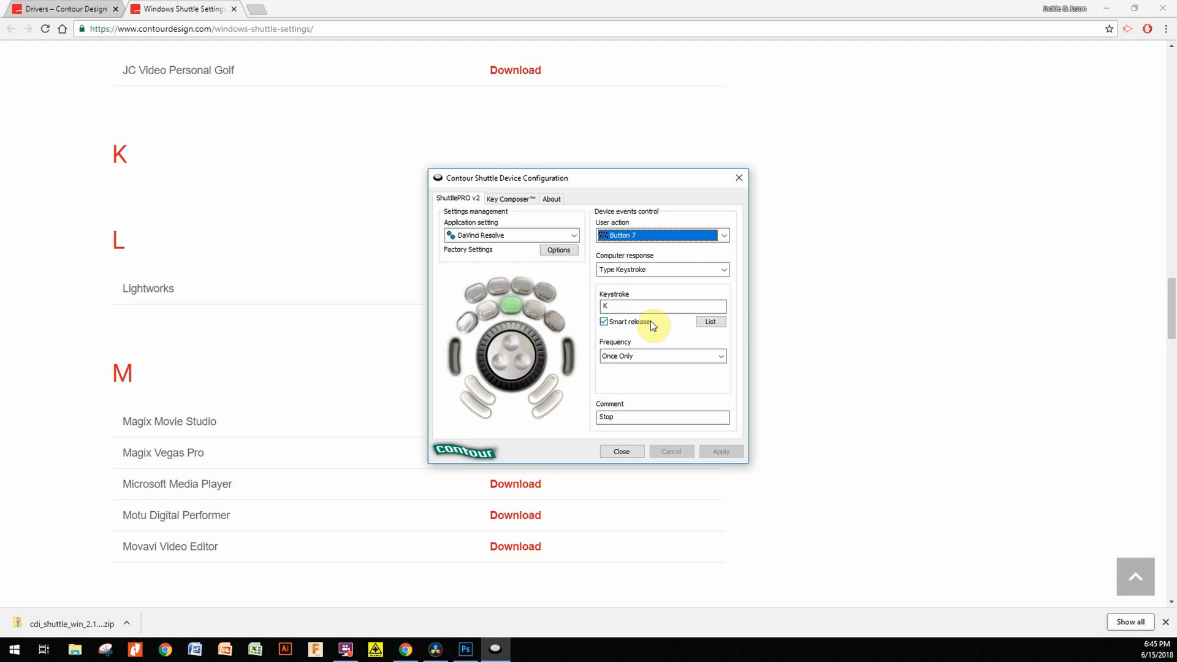
{"action": "mouse_move", "coordinate": [584, 268]}
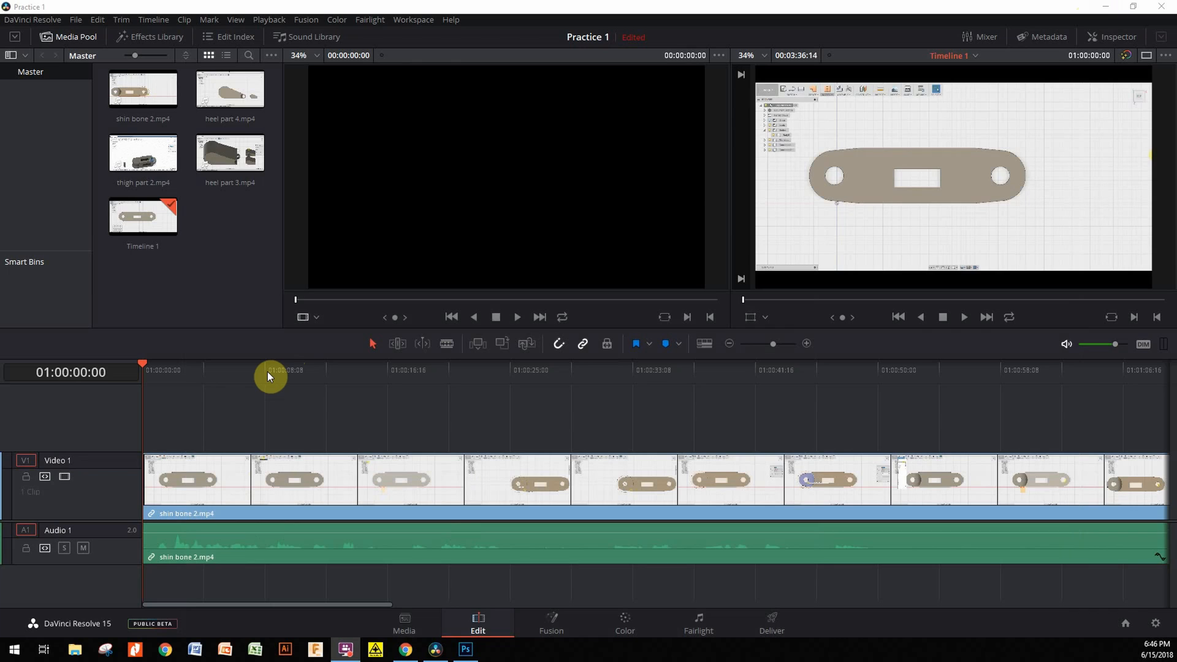
- Move the timeline playhead forward to about 13 seconds into the shin bone 2 clip
{"action": "left_click", "coordinate": [282, 369]}
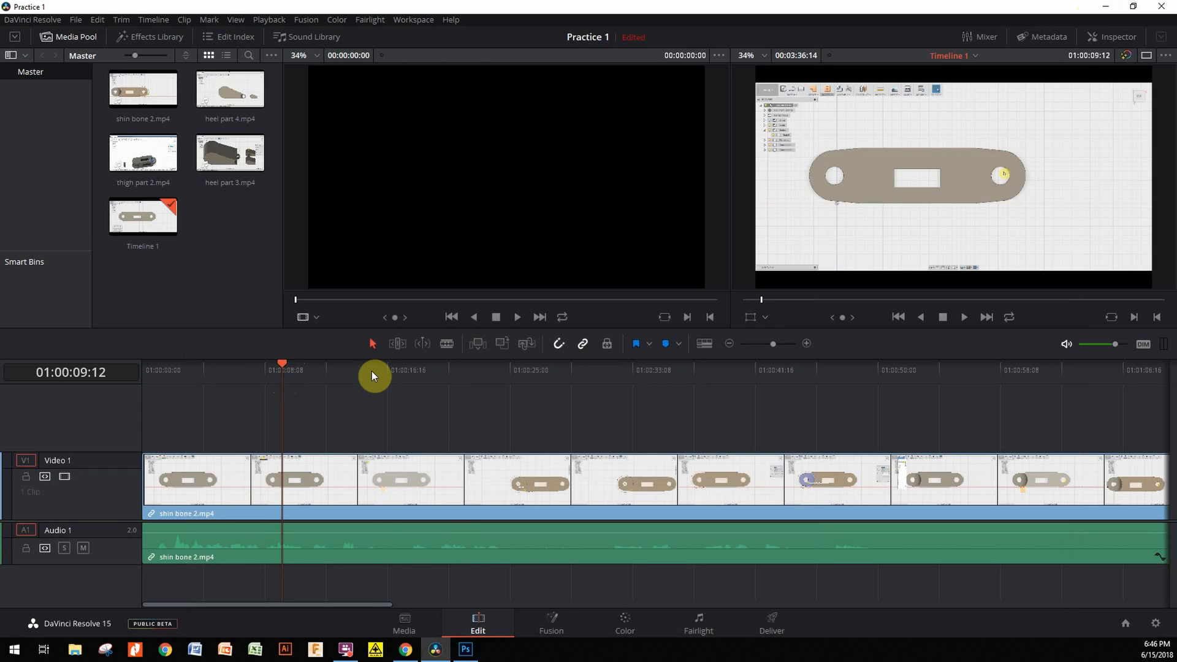
{"action": "left_click", "coordinate": [608, 375]}
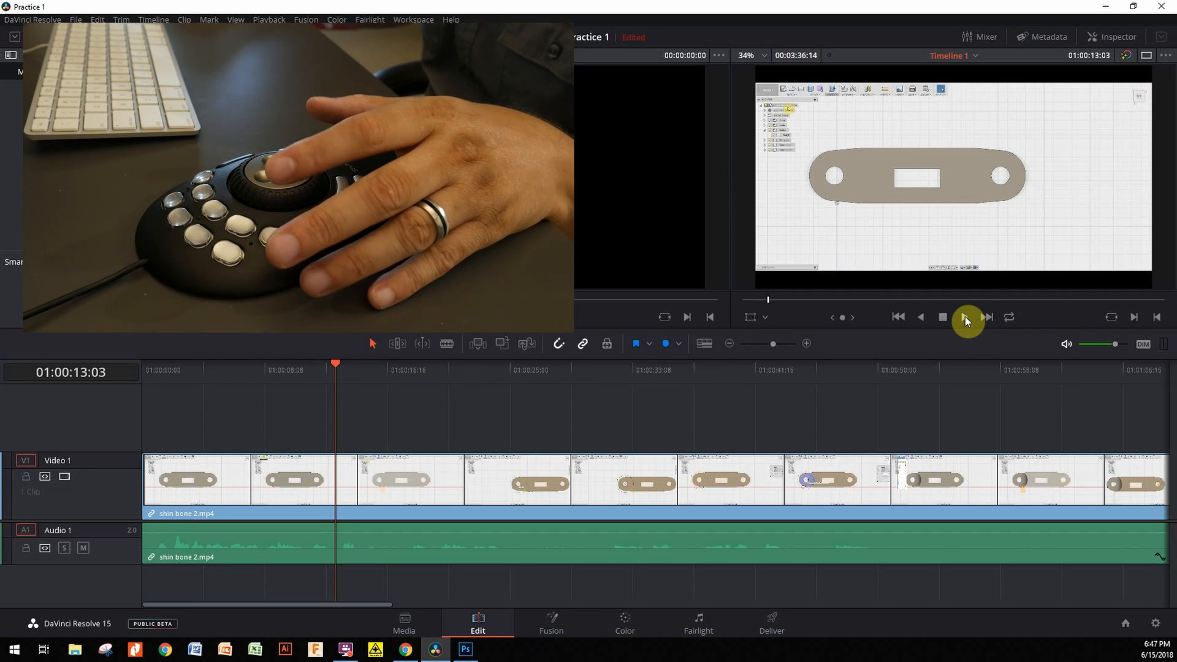
- Play the timeline from the playhead and stop it around 19 seconds in
{"action": "left_click", "coordinate": [966, 316]}
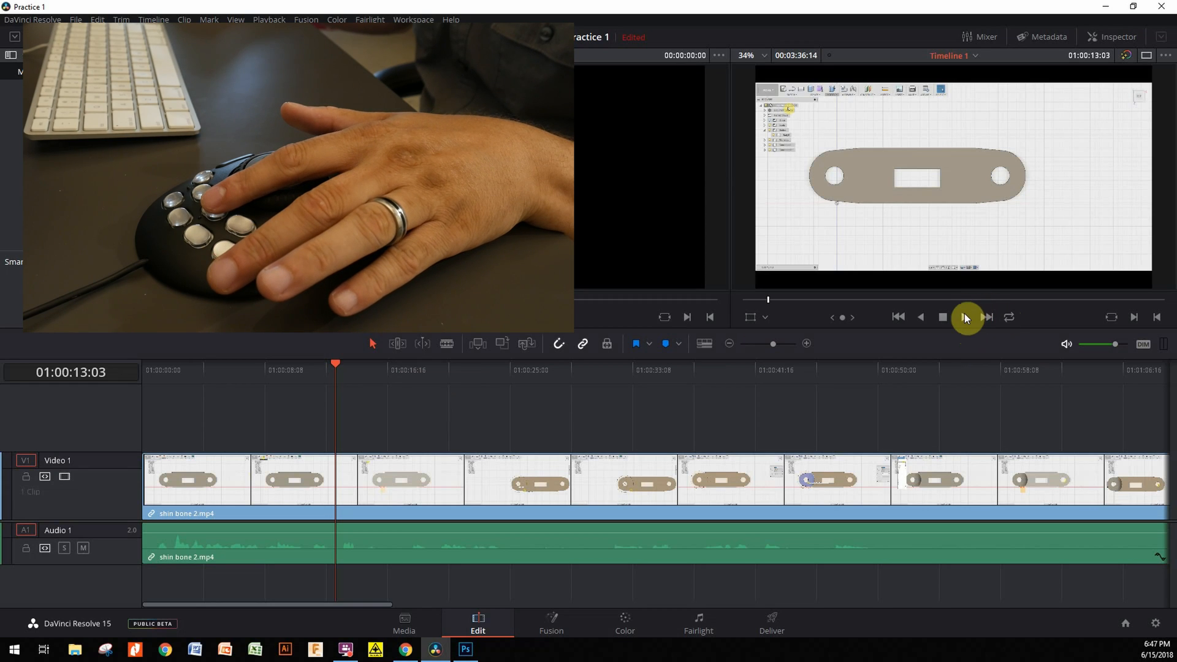
{"action": "left_click", "coordinate": [965, 317]}
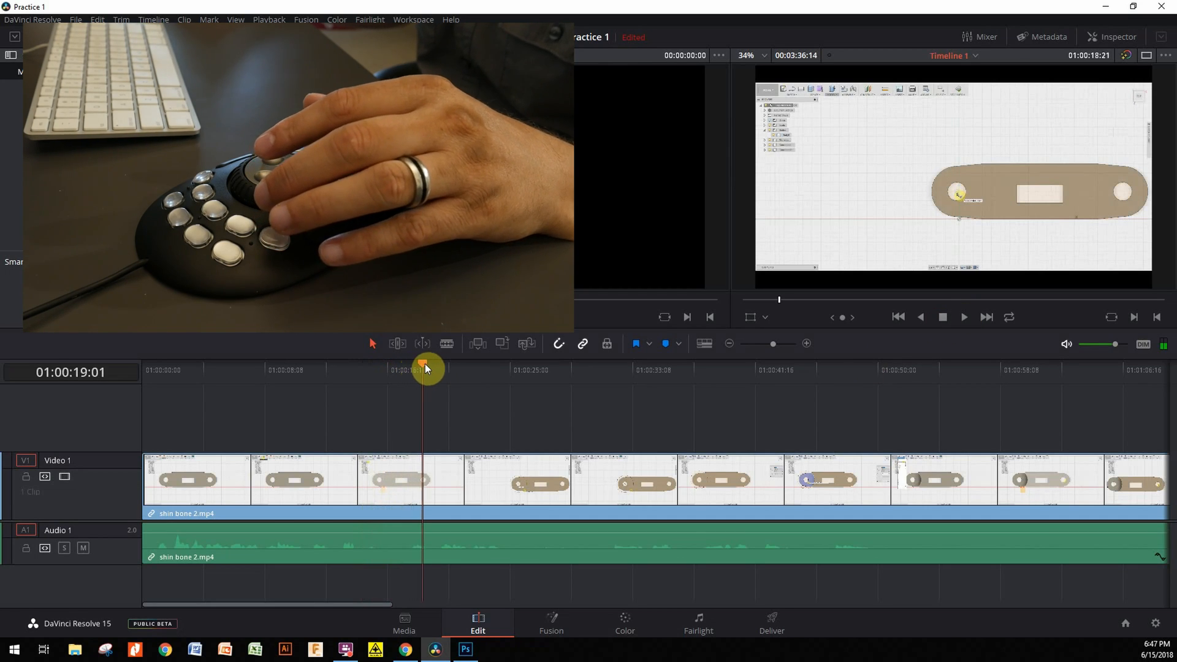
{"action": "left_click_drag", "start_coordinate": [427, 368], "coordinate": [491, 368]}
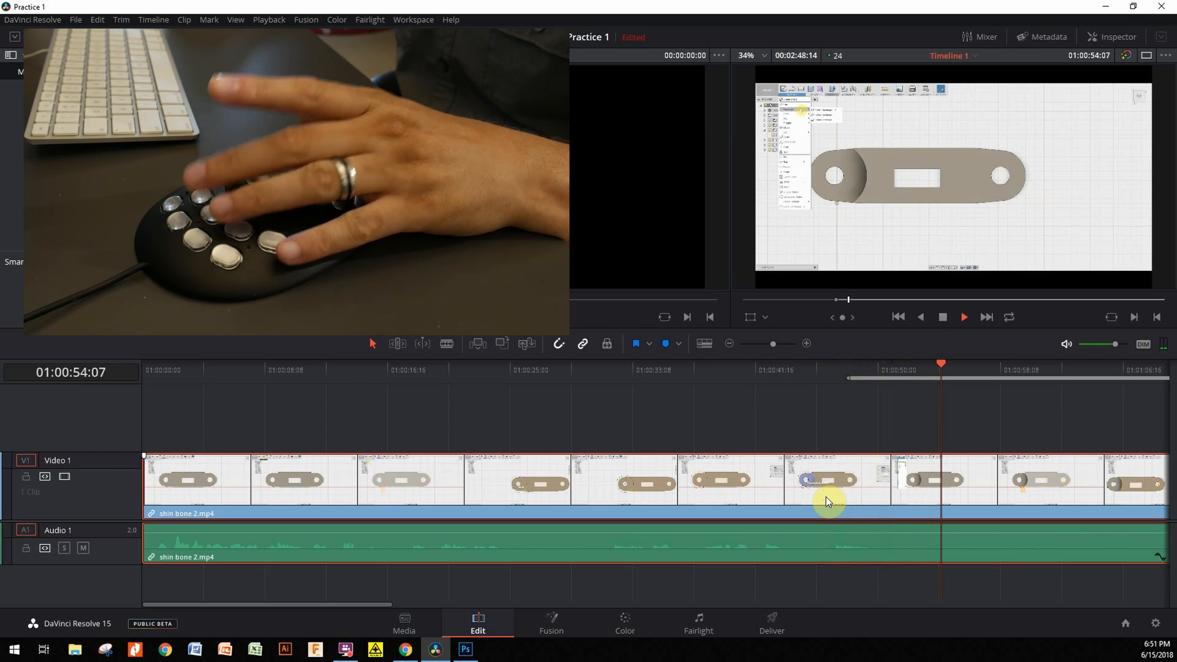
- Jog the playhead frame by frame to about 55 seconds, near the end of the clip
{"action": "left_click", "coordinate": [963, 316]}
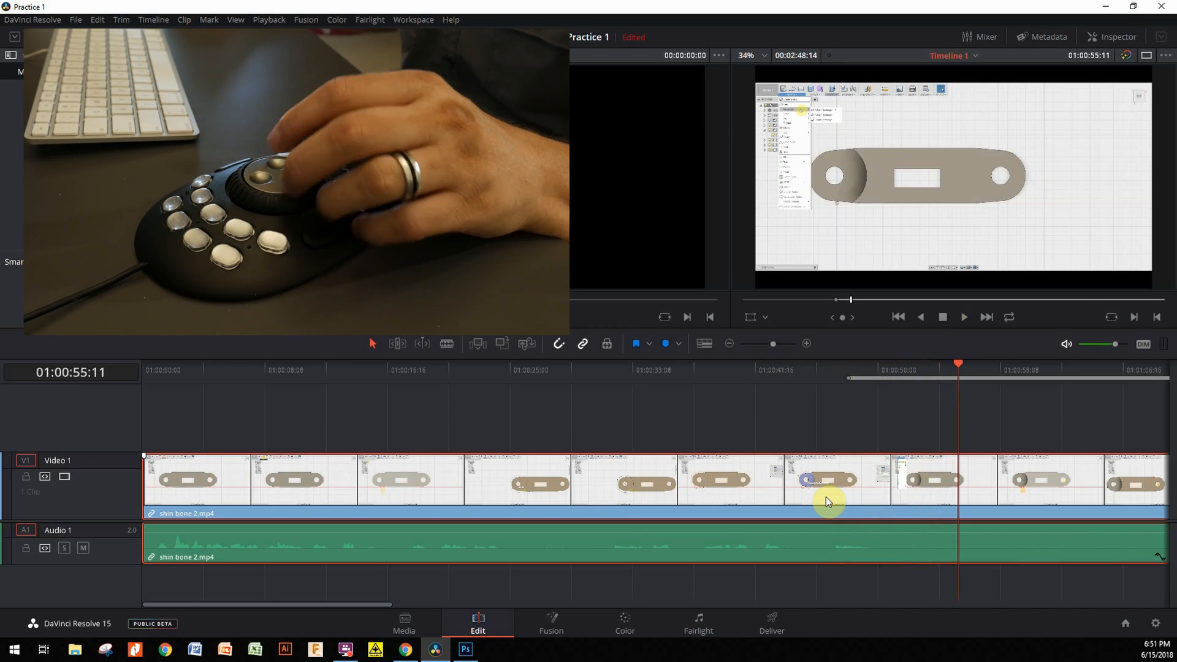